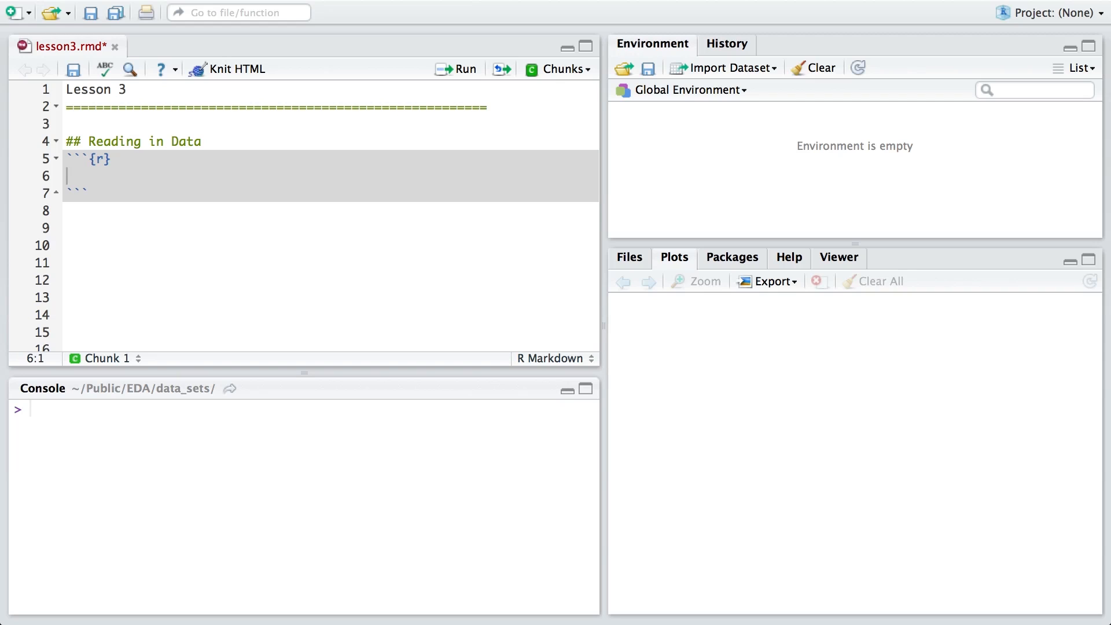
Run getwd() in the chunk to print the data_sets working directory.
text(getwd())
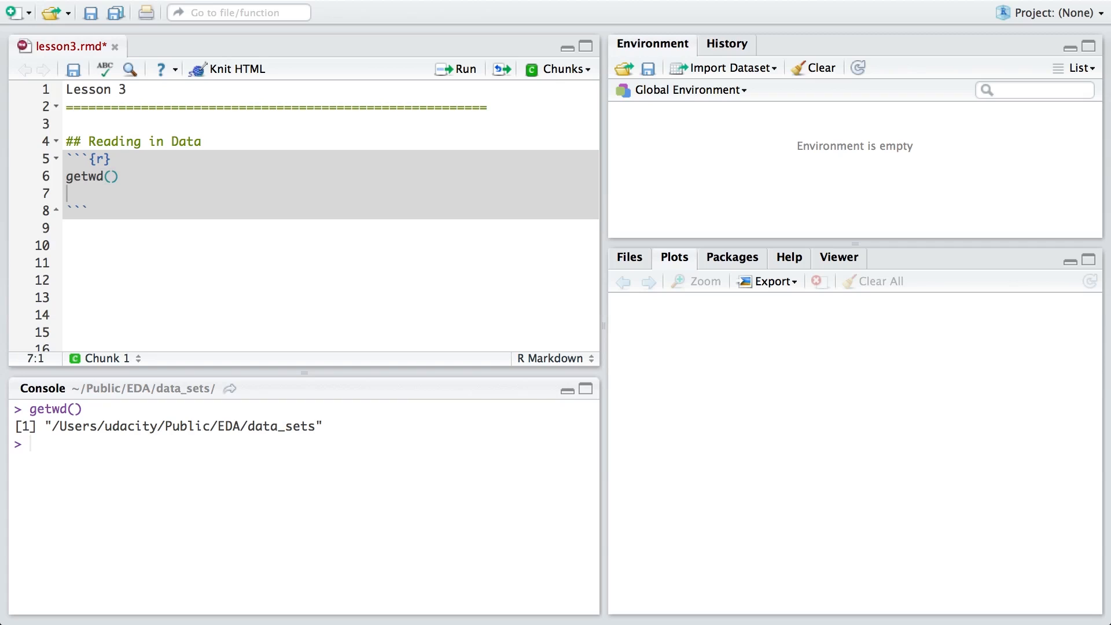
mouse_move(274, 446)
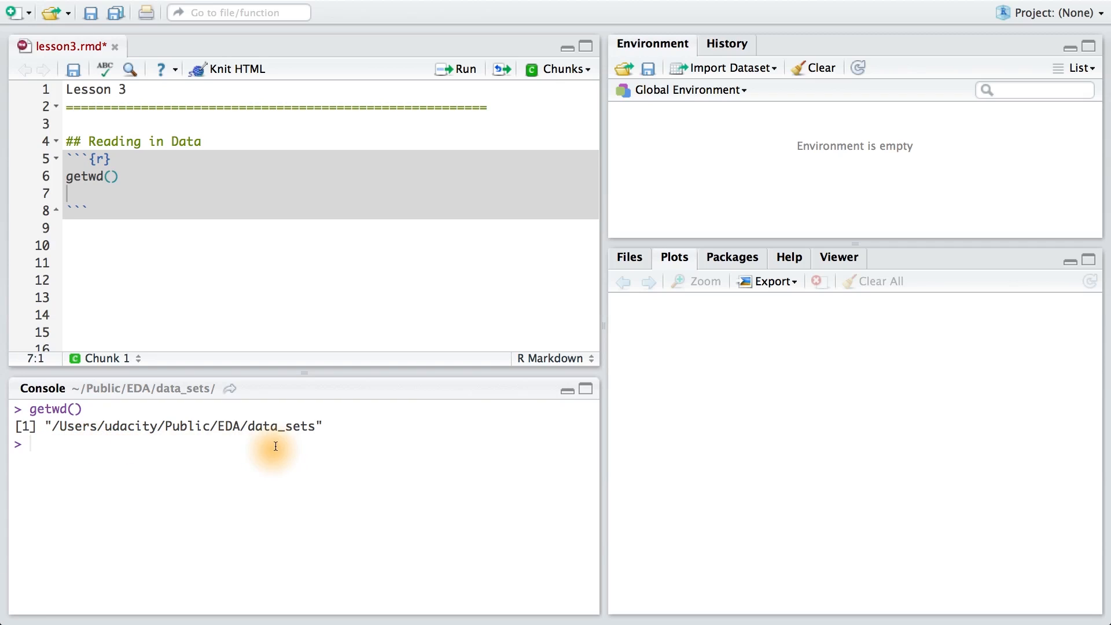
mouse_move(332, 442)
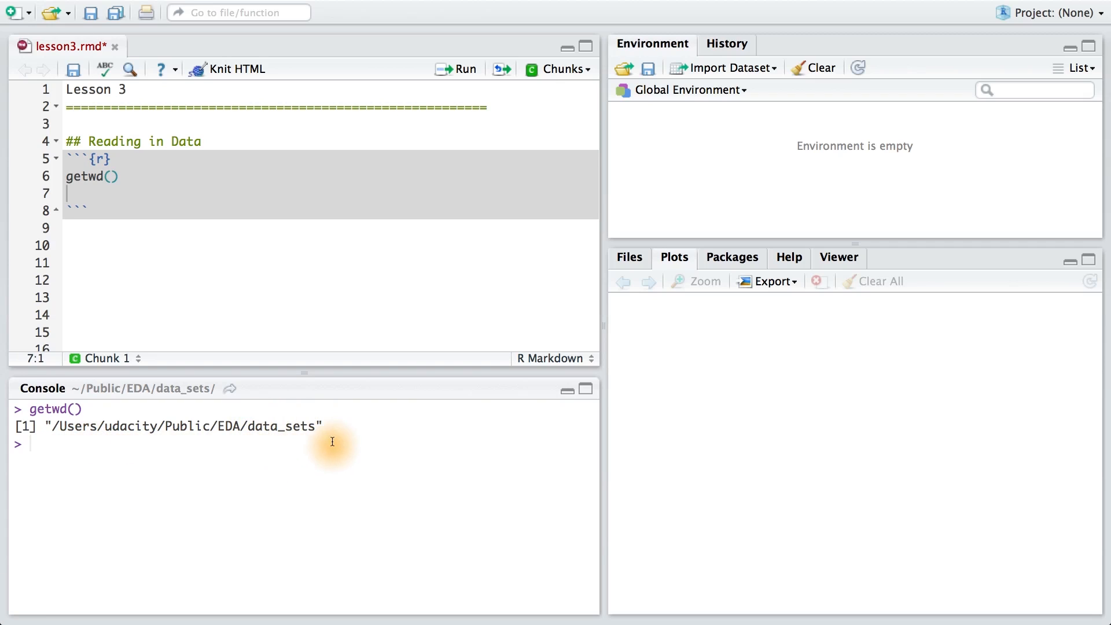
Run list.files() to list diamonds.csv and pseudo_facebook.tsv in the folder.
text(list.files())
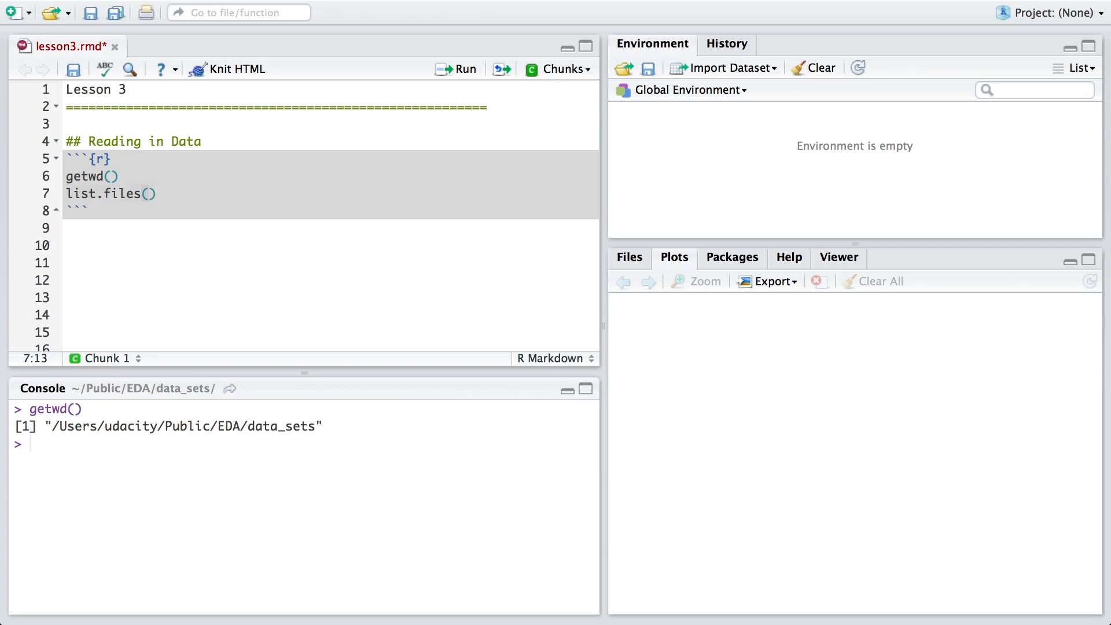
click(458, 69)
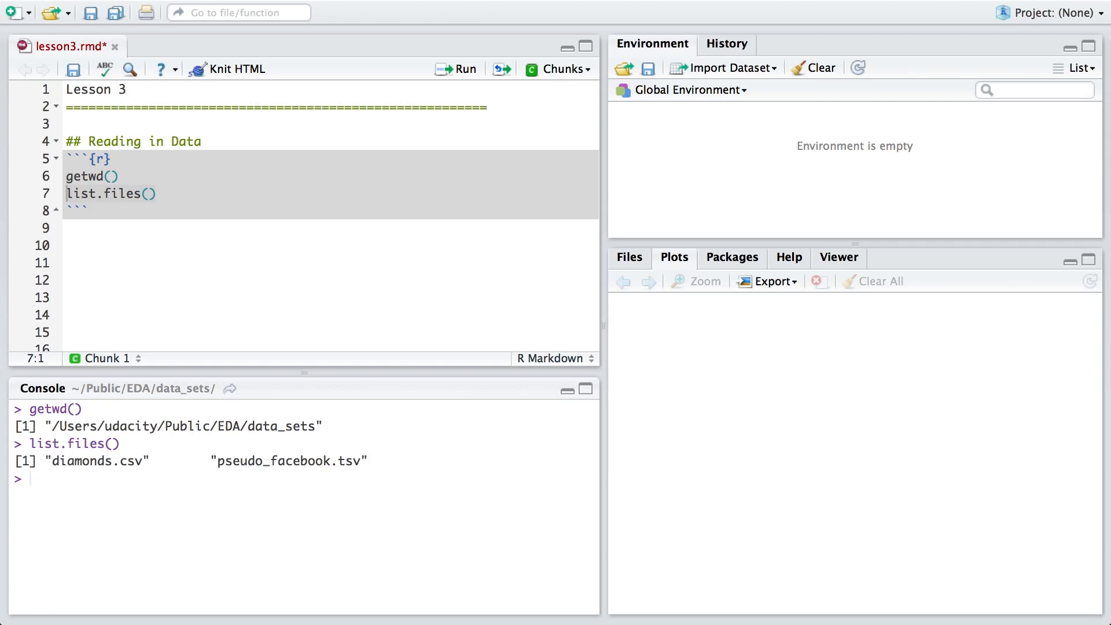
mouse_move(225, 474)
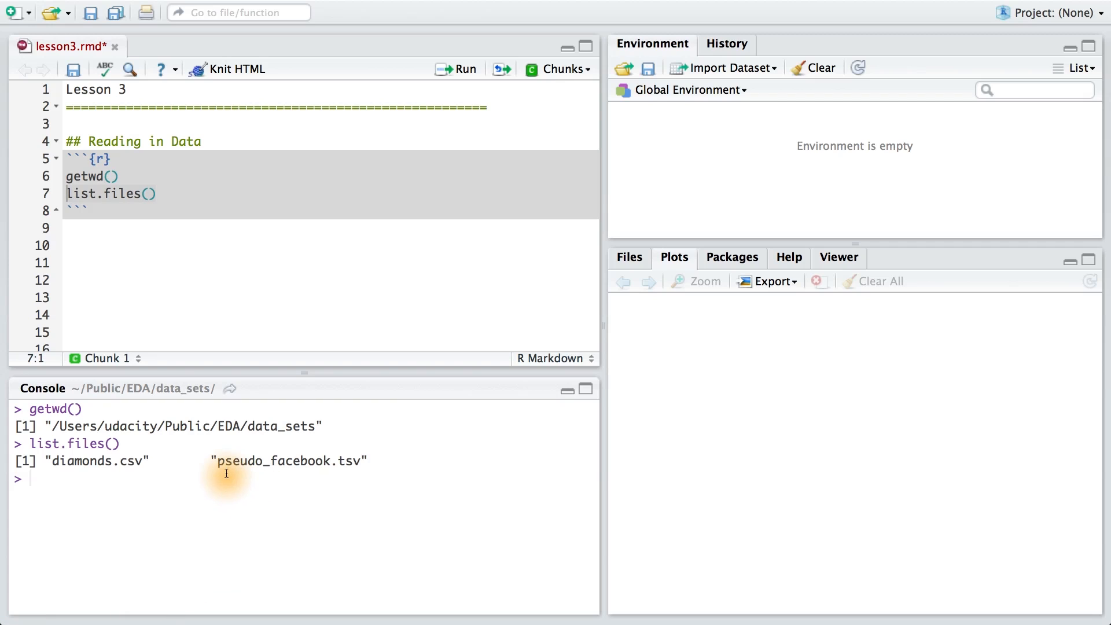
mouse_move(260, 482)
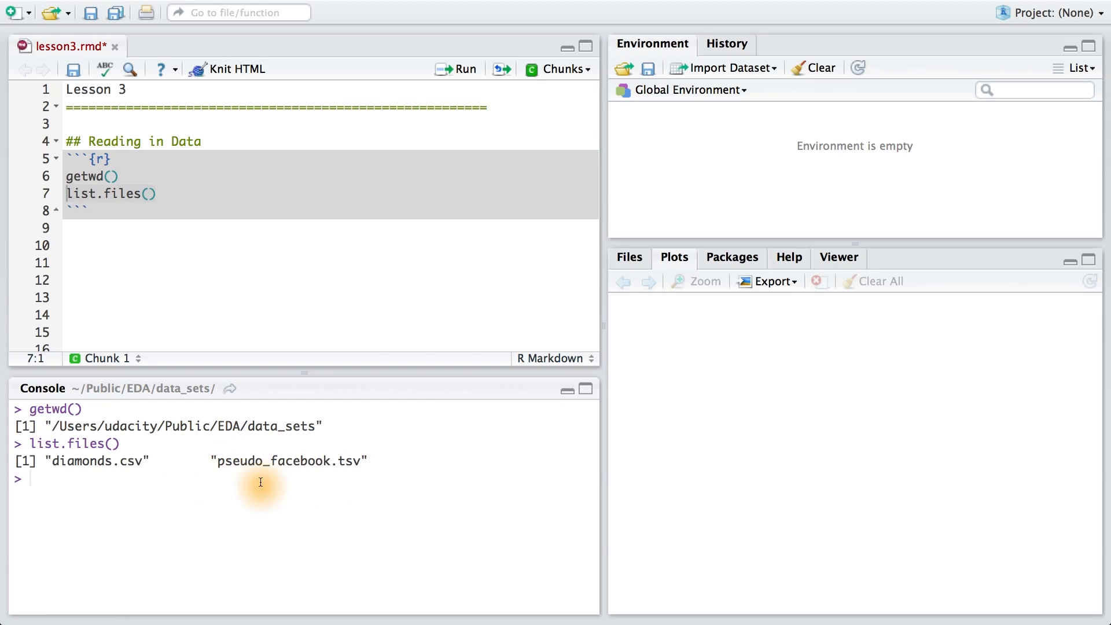
Read pseudo_facebook.tsv tab-separated into pf and print names(pf) for its 15 variables.
text(pf <- read.csv('pseudo_facebook.tsv', sep = '\t'))
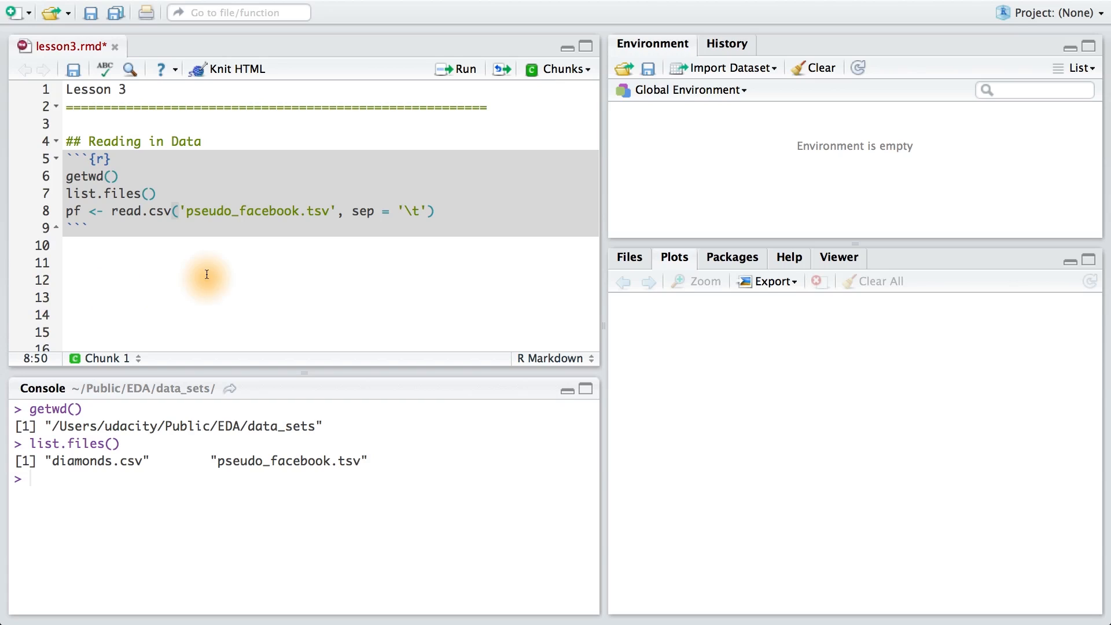
mouse_move(307, 225)
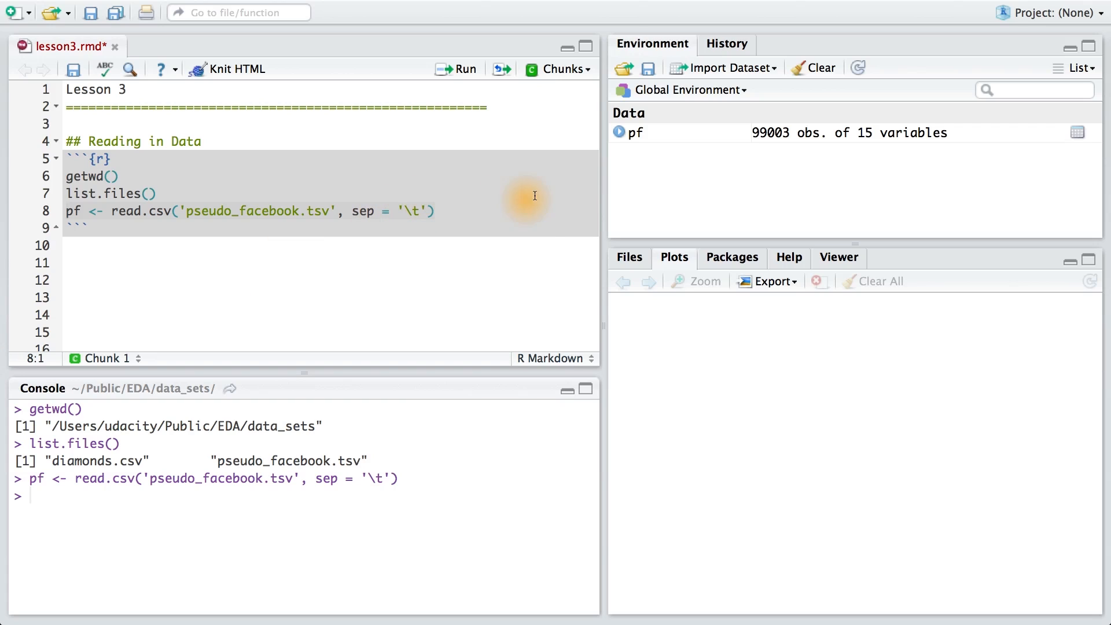
mouse_move(766, 166)
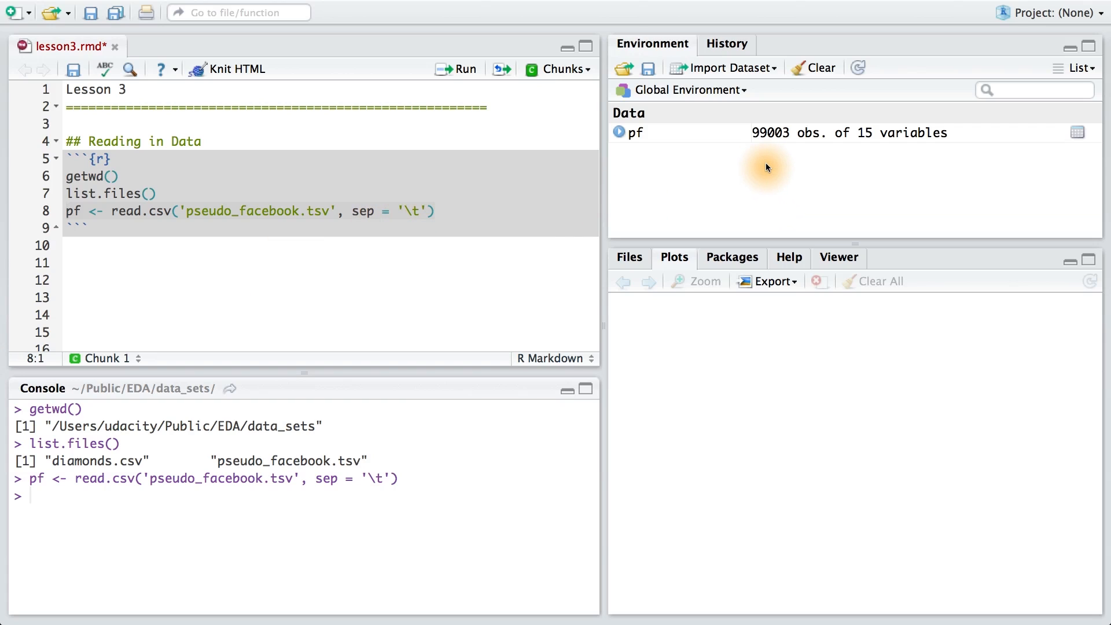
mouse_move(877, 161)
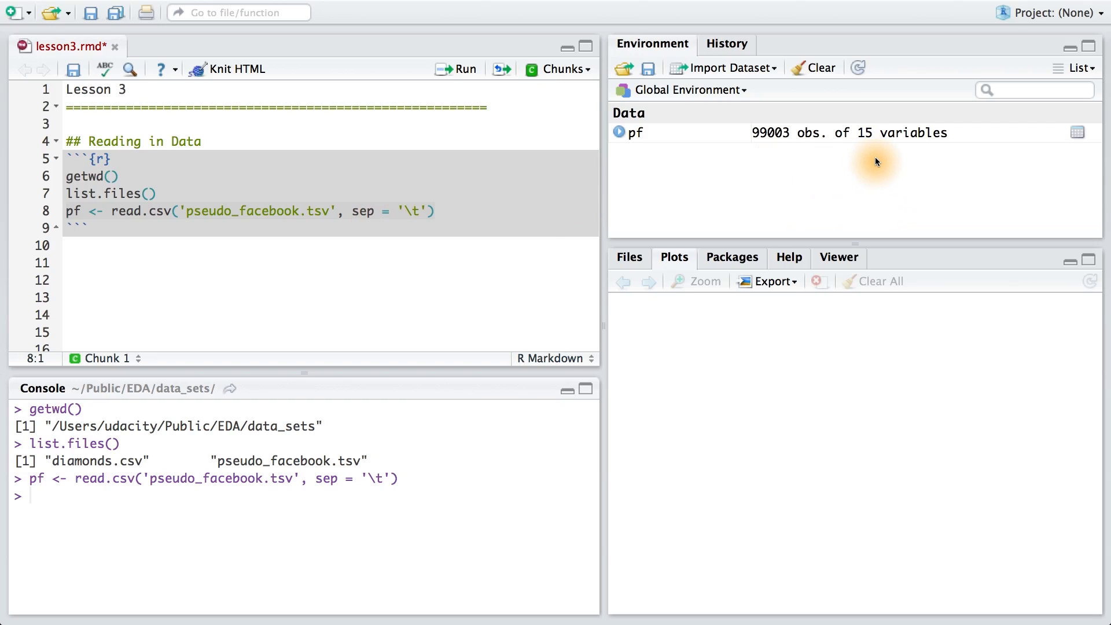
mouse_move(807, 157)
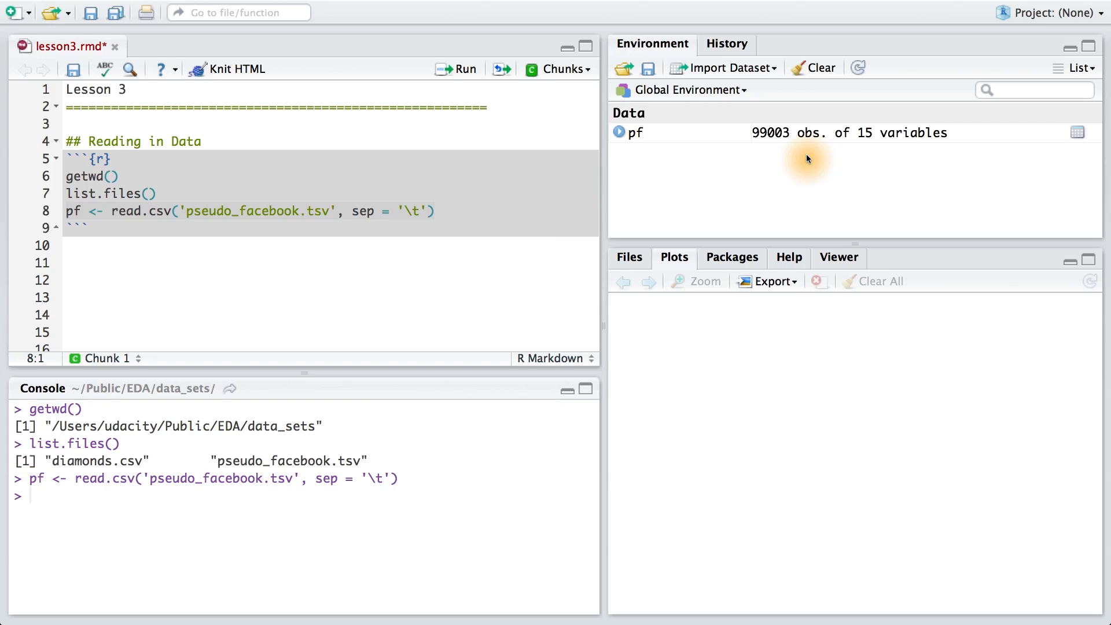
text(names(pf))
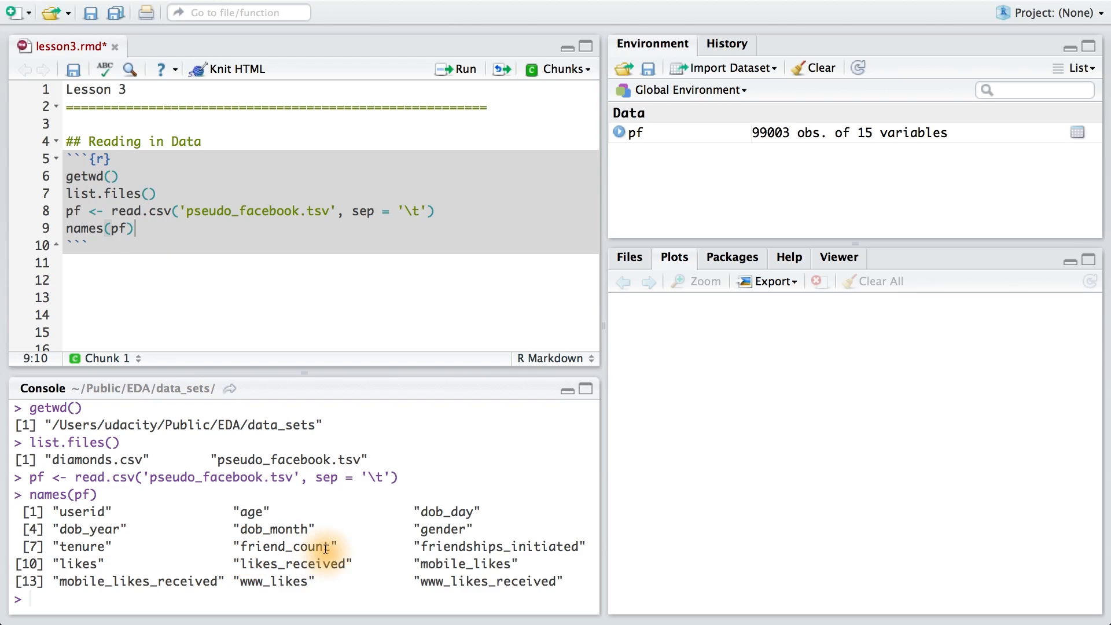
mouse_move(417, 581)
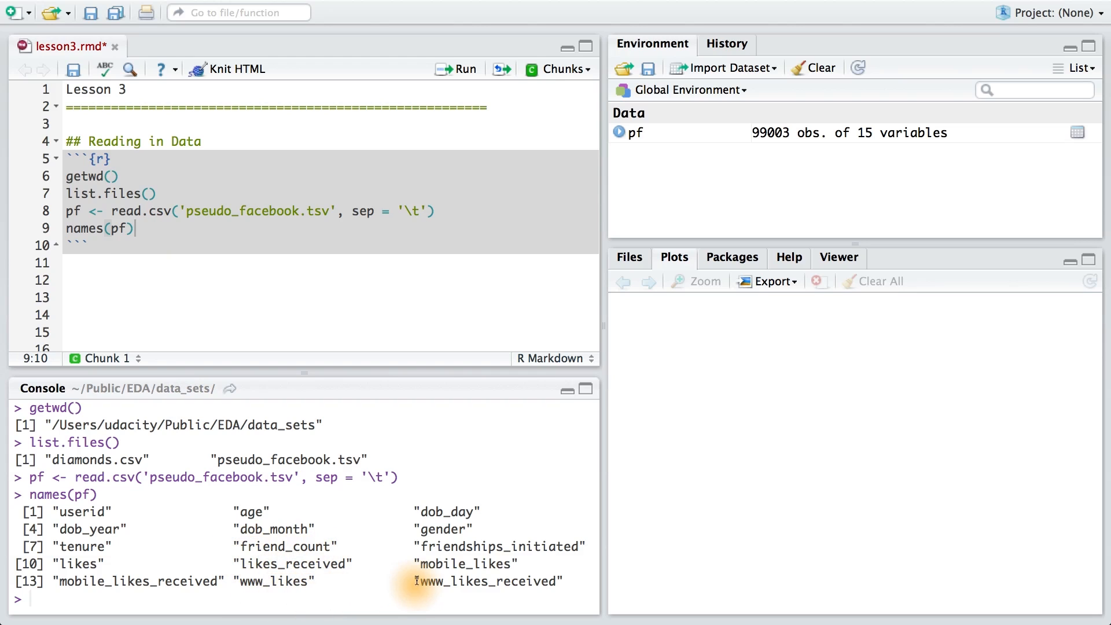